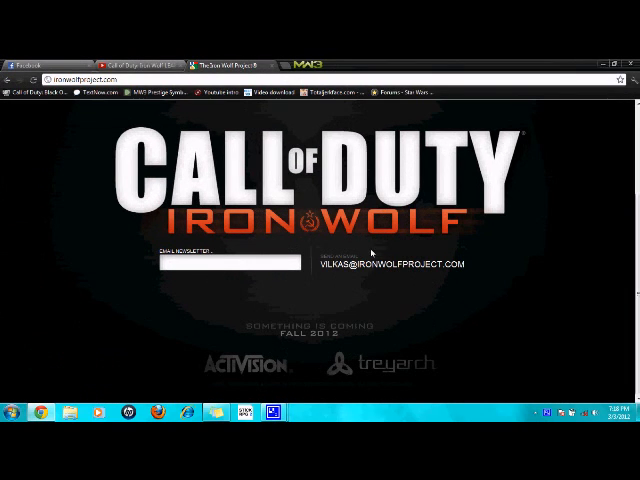
pyautogui.moveTo(380, 300)
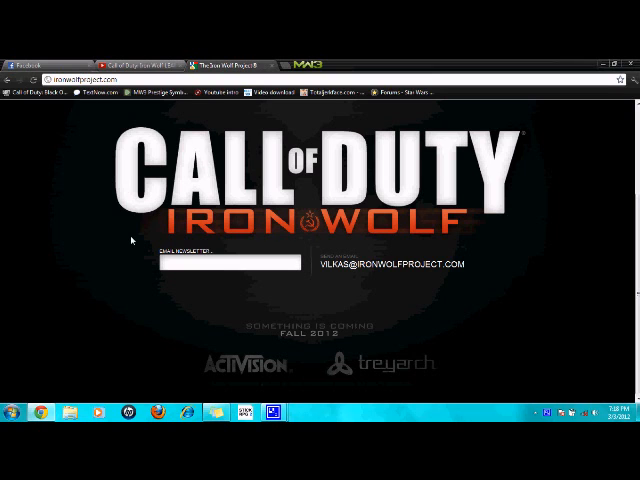
pyautogui.moveTo(160, 62)
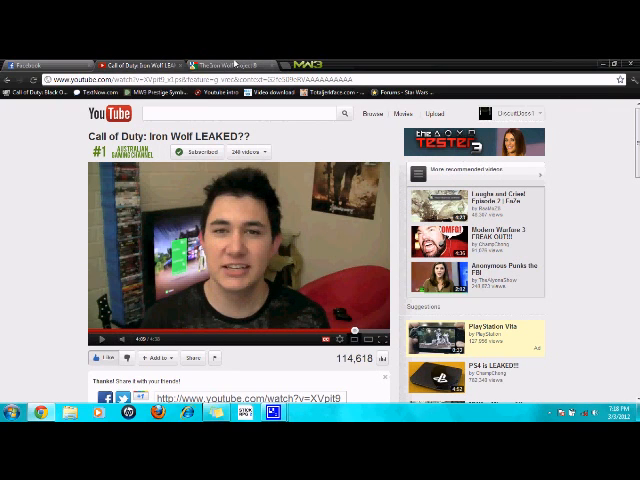
# Step: Switch from the YouTube leak video back to the ironwolfproject.com teaser page
pyautogui.click(236, 56)
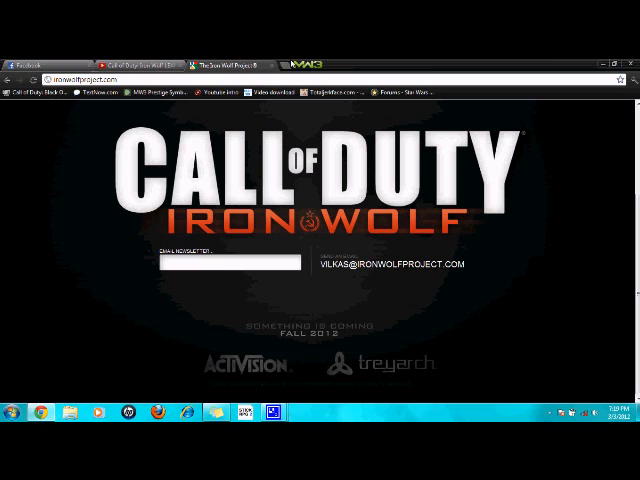
# Step: Start a fresh tab and load the PSP clan forum home page from the bookmarks bar
pyautogui.click(290, 64)
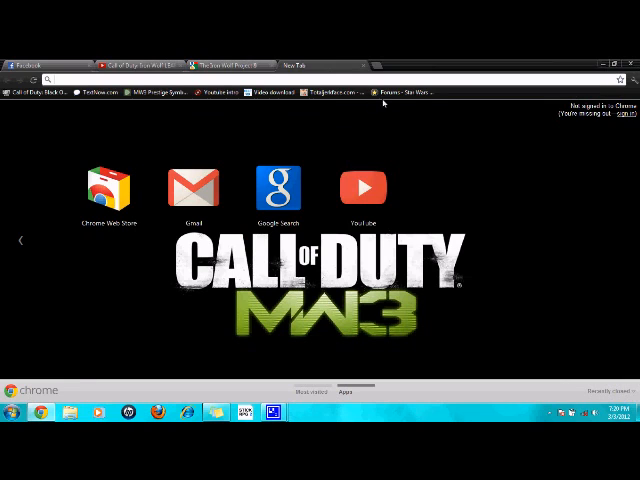
pyautogui.click(404, 92)
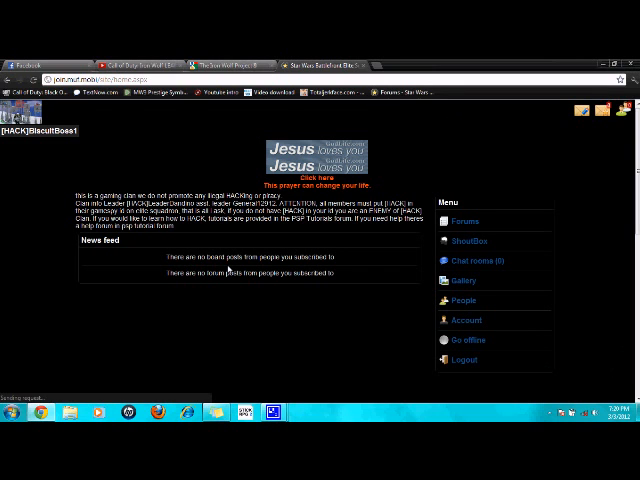
# Step: Show the forum board index from the right-hand Forums menu, down to New User Introductions
pyautogui.click(464, 220)
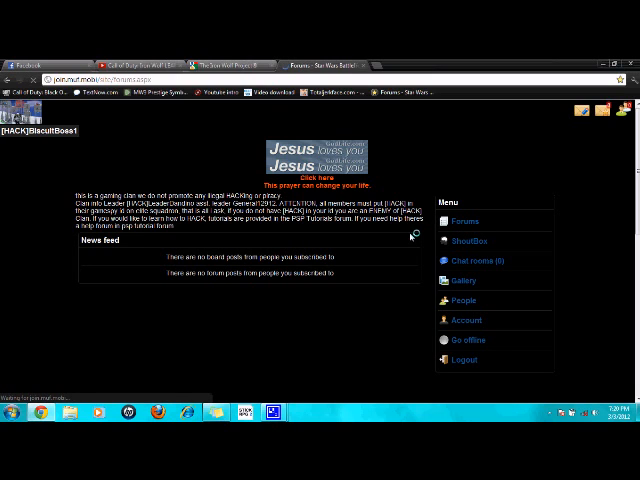
pyautogui.click(456, 220)
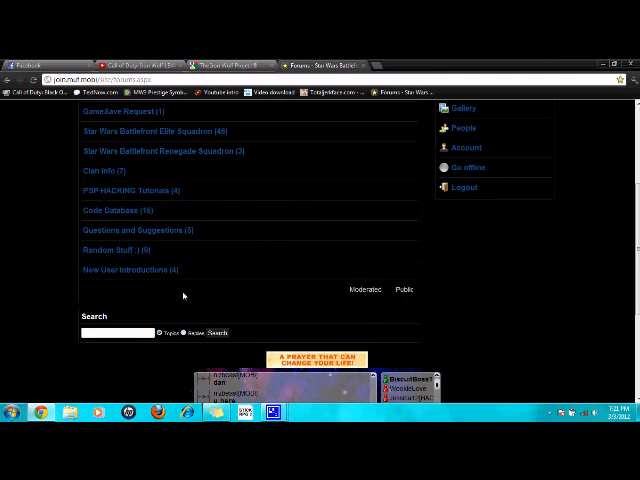
pyautogui.click(132, 270)
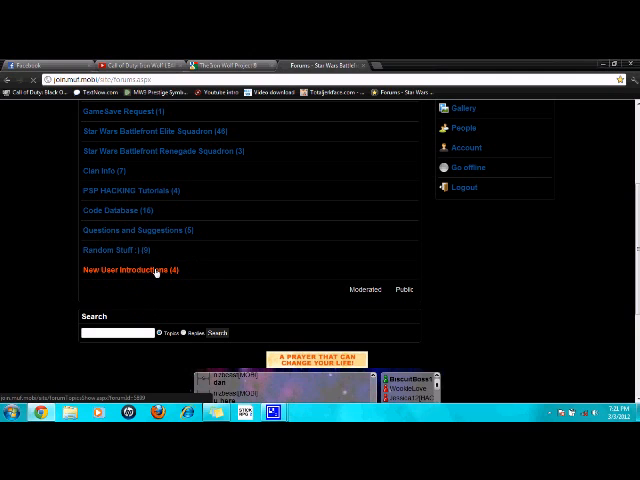
pyautogui.click(140, 270)
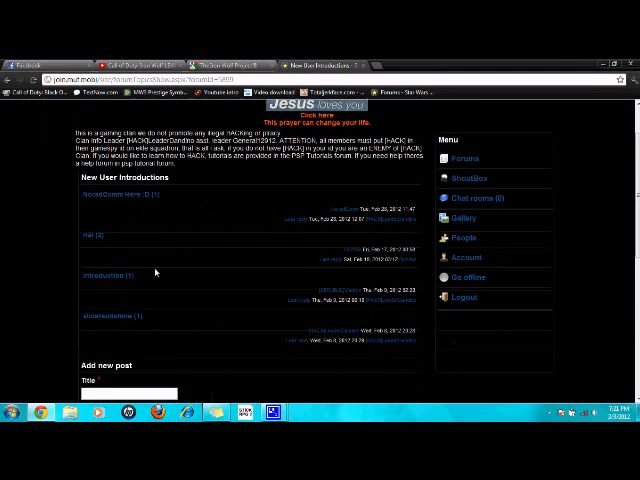
pyautogui.scroll(-3)
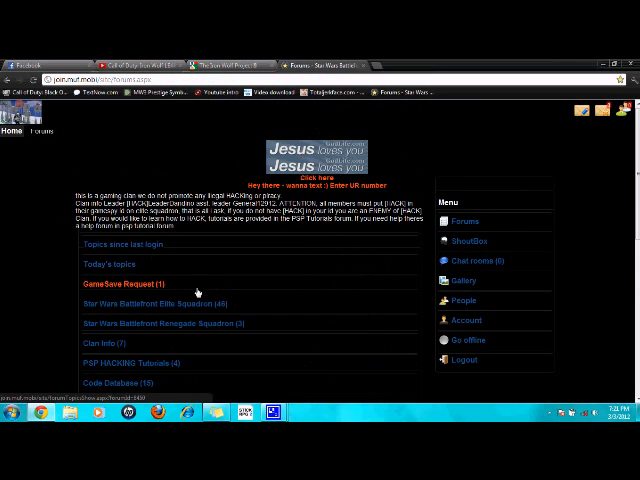
pyautogui.scroll(-3)
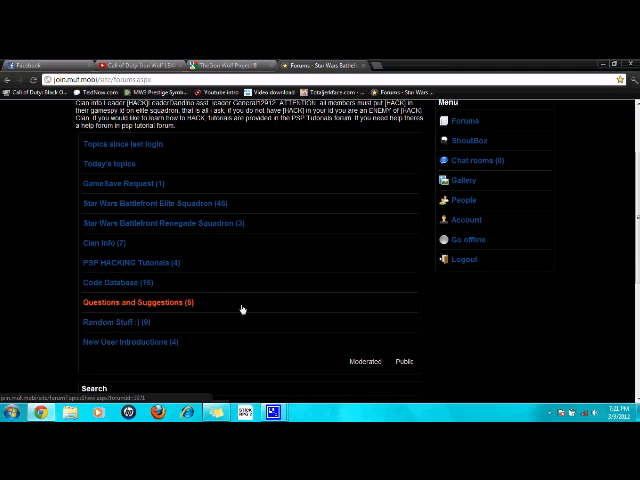
pyautogui.click(128, 262)
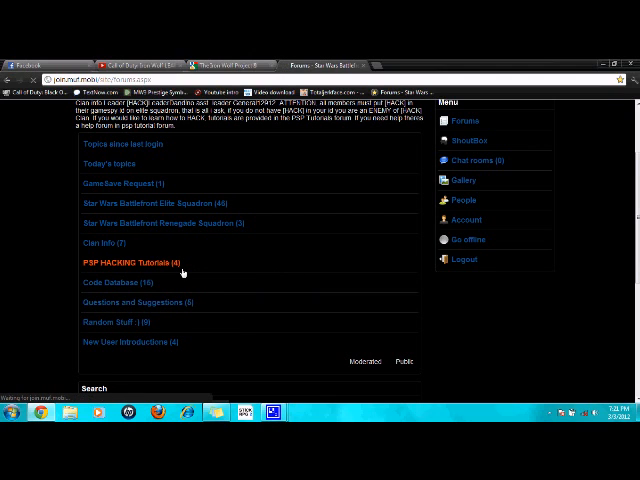
pyautogui.click(132, 262)
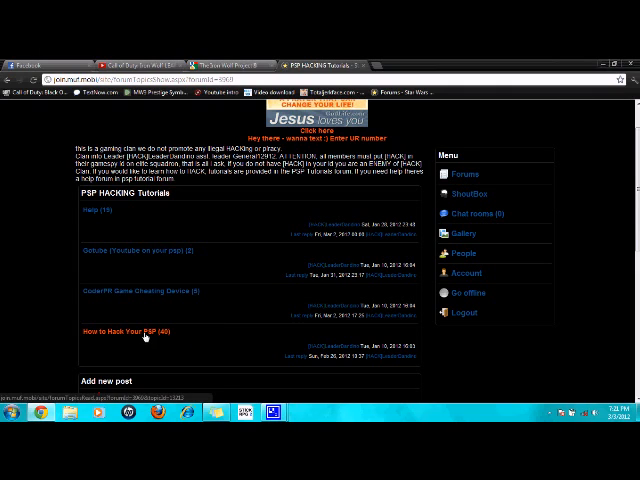
pyautogui.moveTo(196, 300)
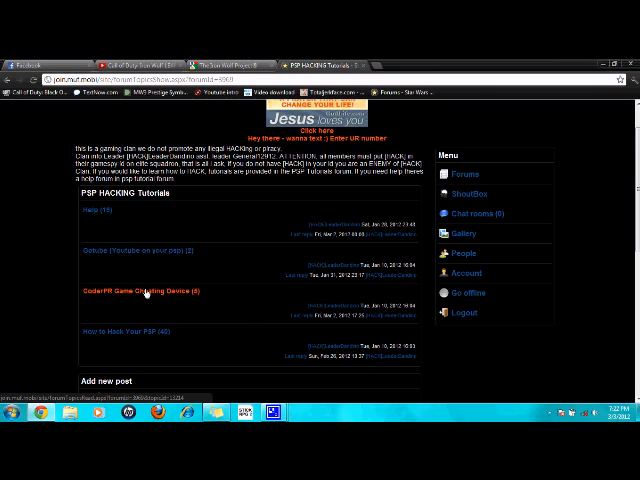
pyautogui.moveTo(180, 366)
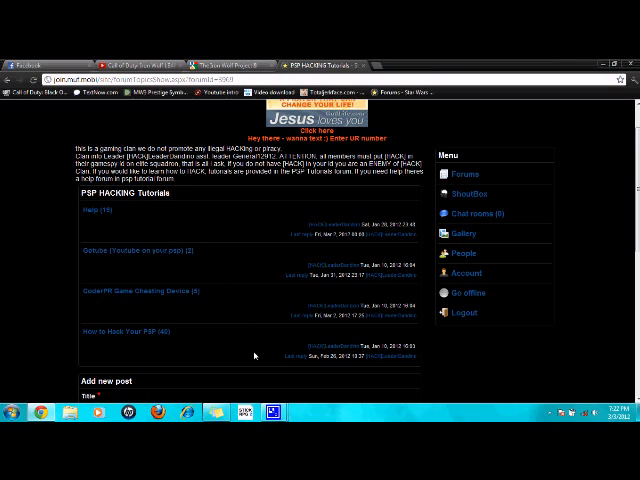
pyautogui.click(460, 174)
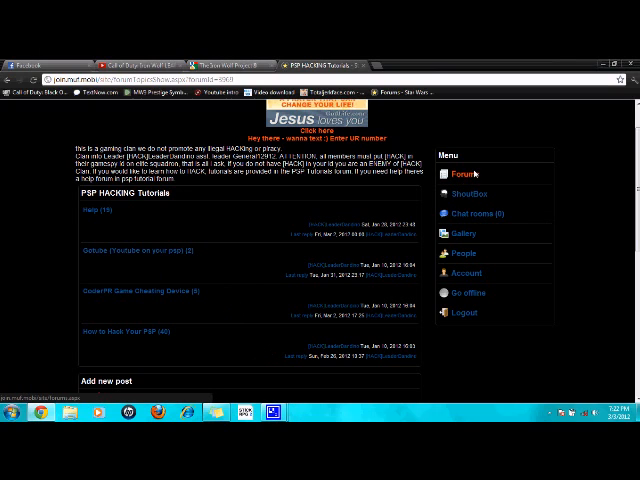
pyautogui.click(454, 168)
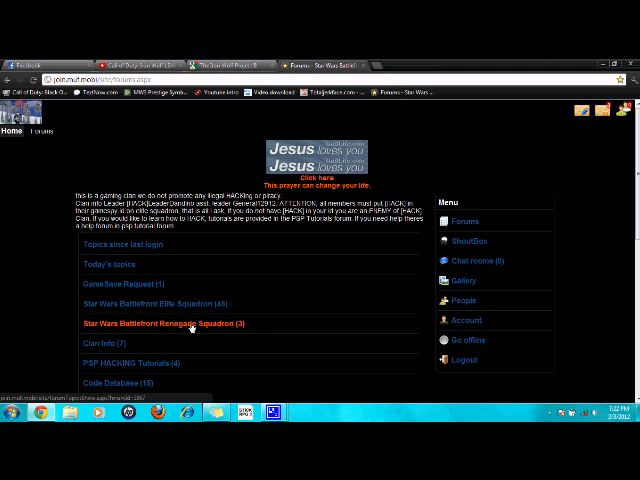
# Step: Scroll the board list down to the chat box, then go back to the ironwolfproject.com tab
pyautogui.scroll(-3)
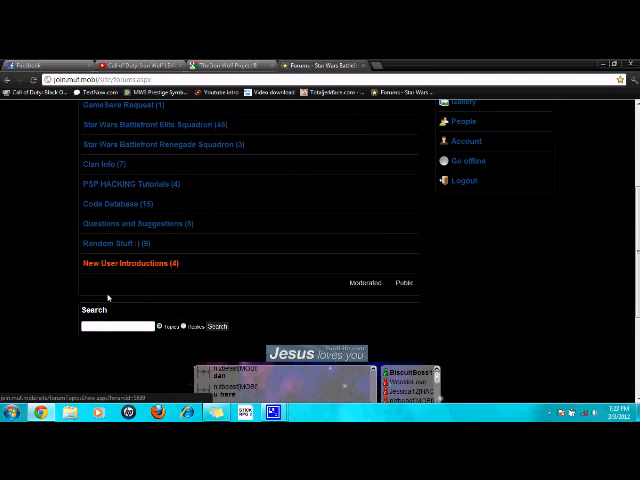
pyautogui.scroll(-3)
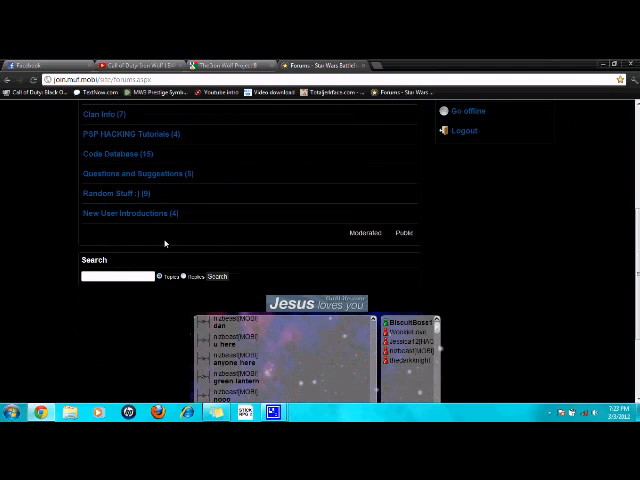
pyautogui.scroll(-3)
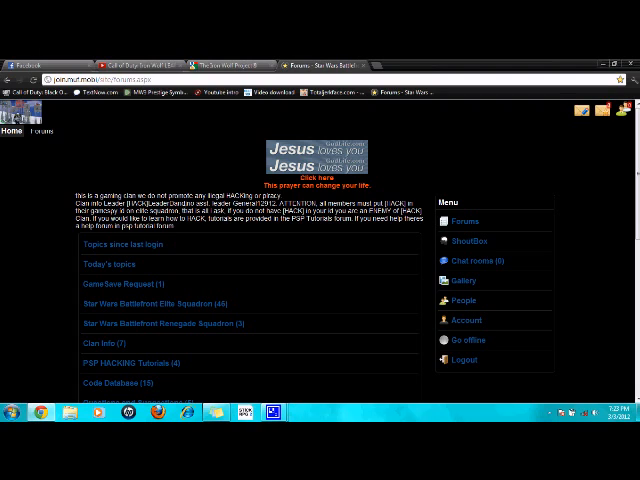
pyautogui.click(126, 284)
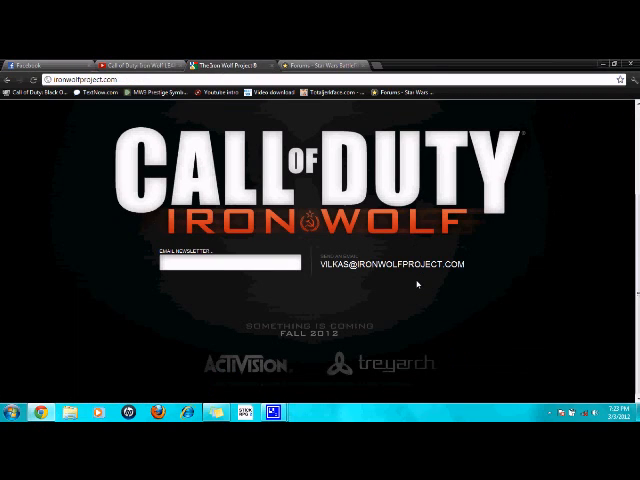
pyautogui.moveTo(364, 378)
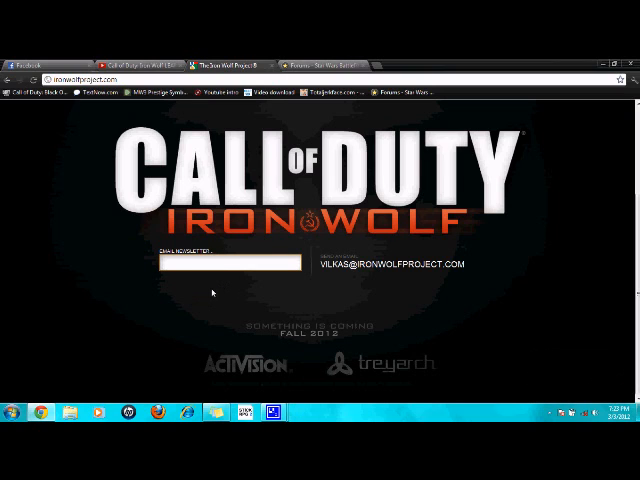
pyautogui.moveTo(360, 340)
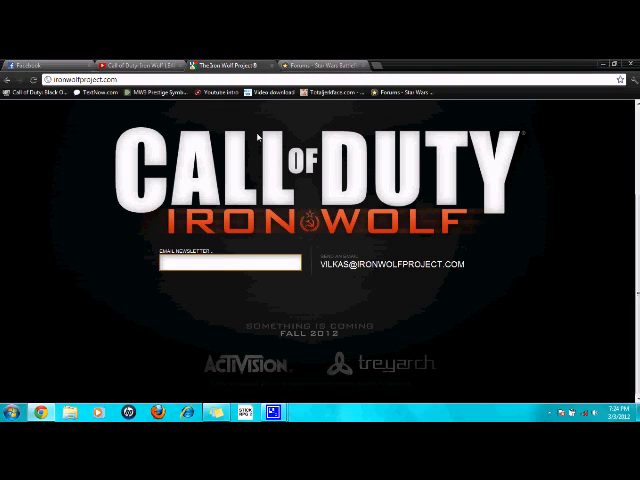
pyautogui.click(274, 412)
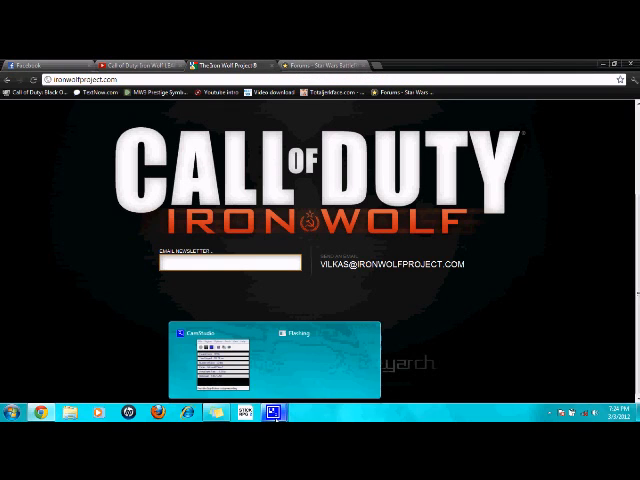